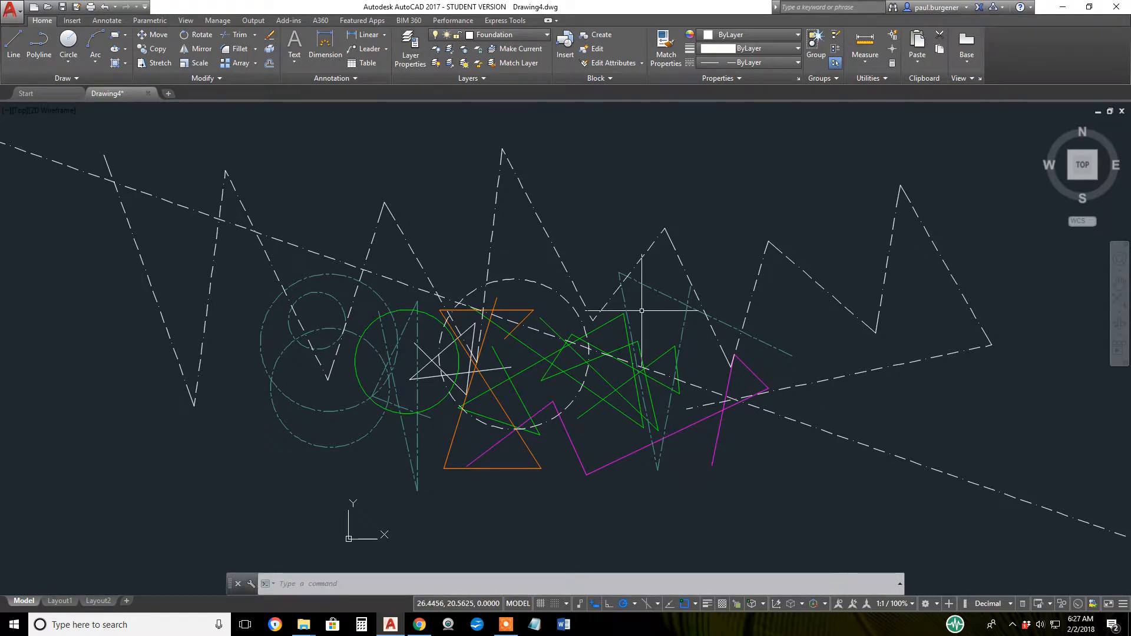
pyautogui.moveTo(642, 311)
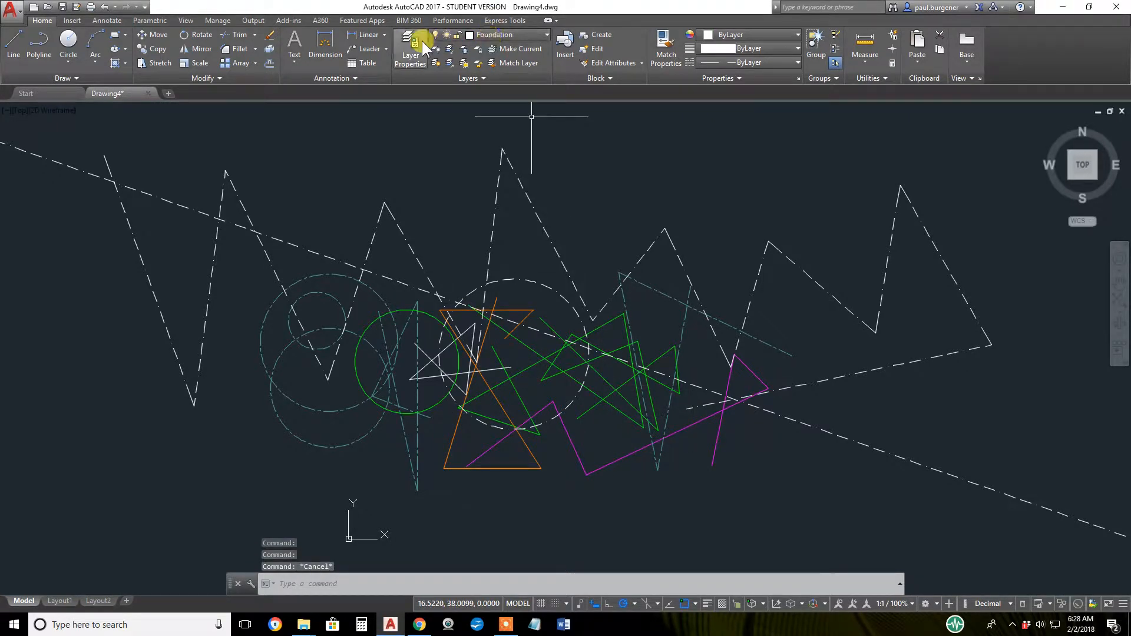
# Lock layer 0, Floor covering and another layer in the Layer Properties Manager.
pyautogui.click(410, 47)
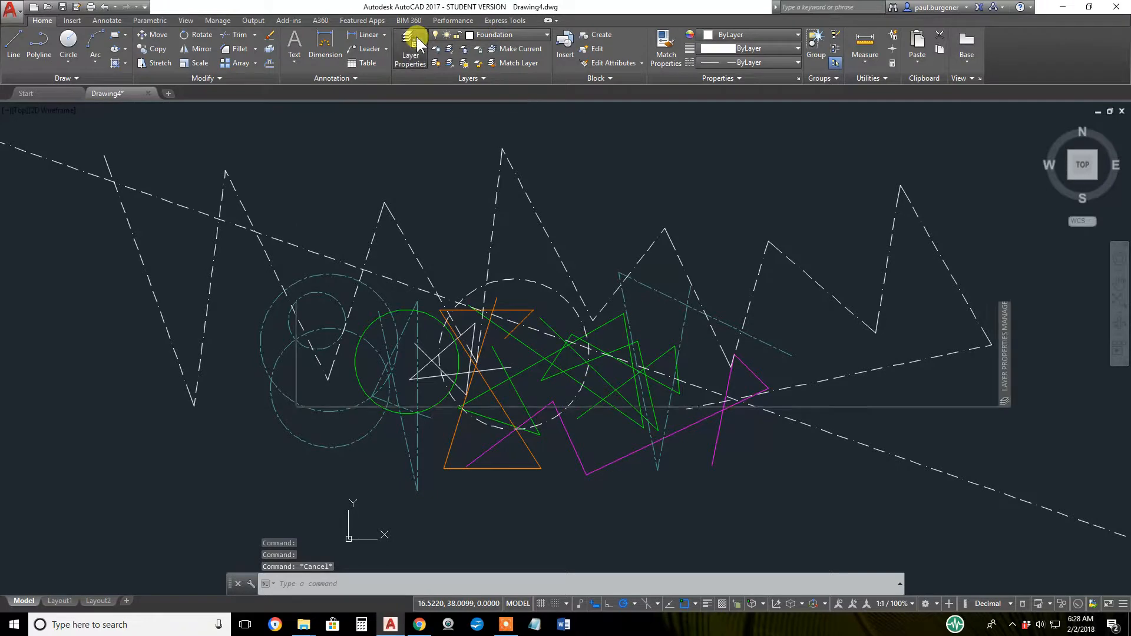
pyautogui.click(410, 45)
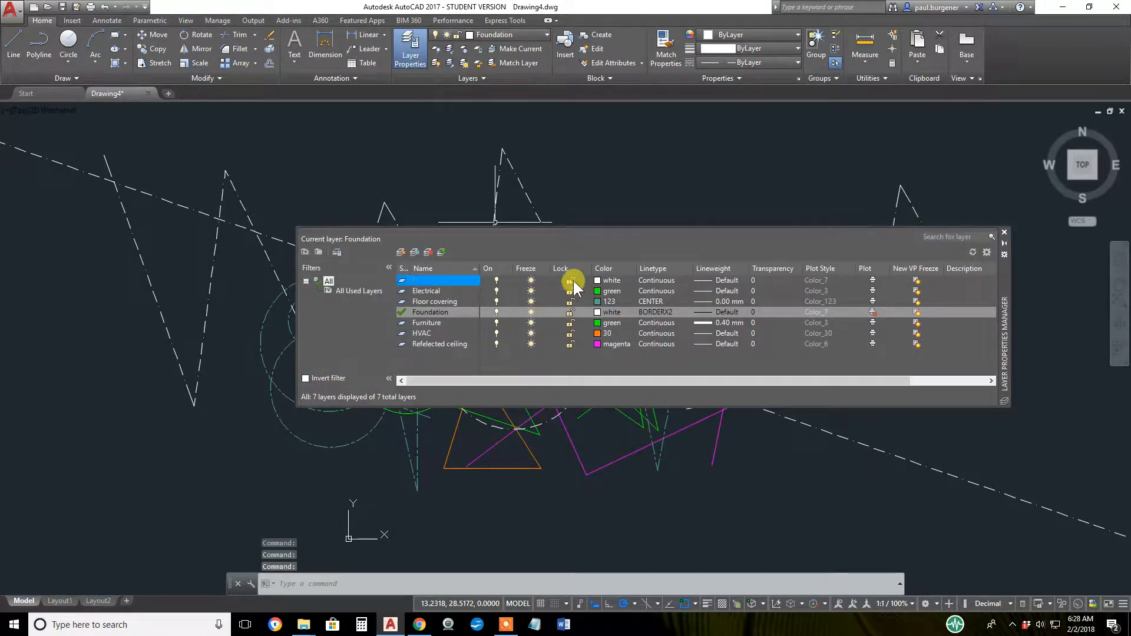
pyautogui.click(571, 302)
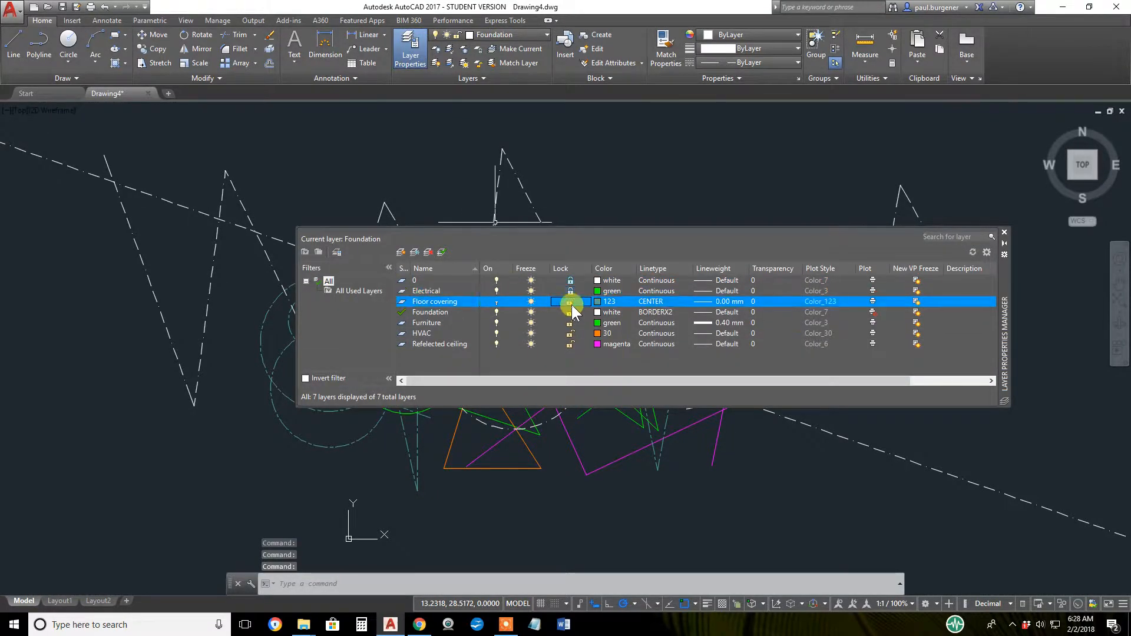
pyautogui.click(431, 311)
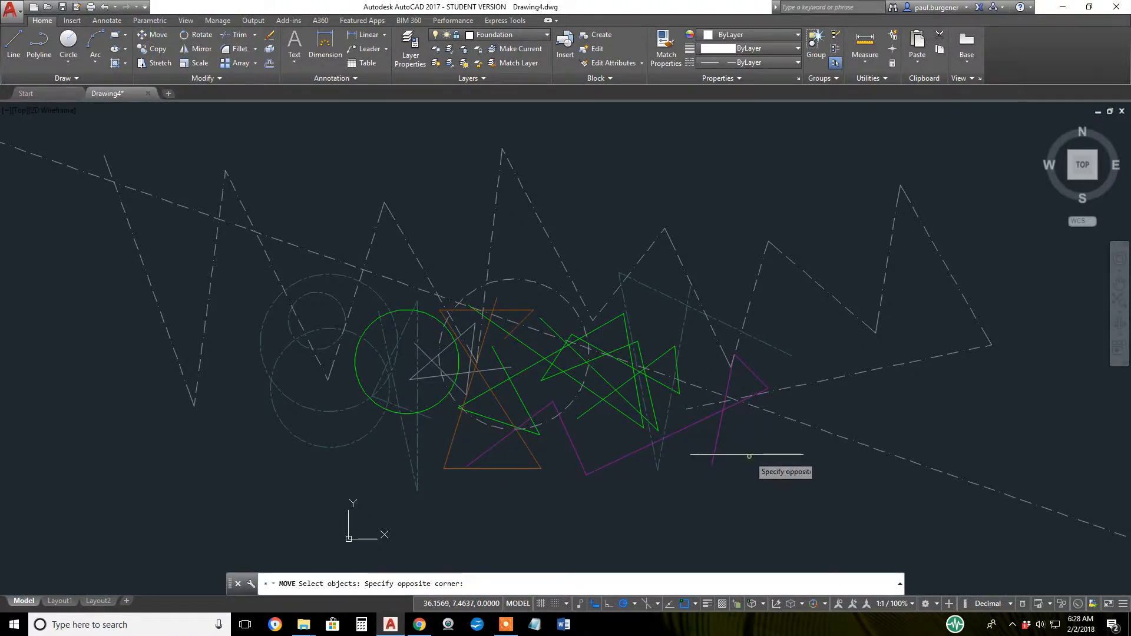
pyautogui.click(572, 398)
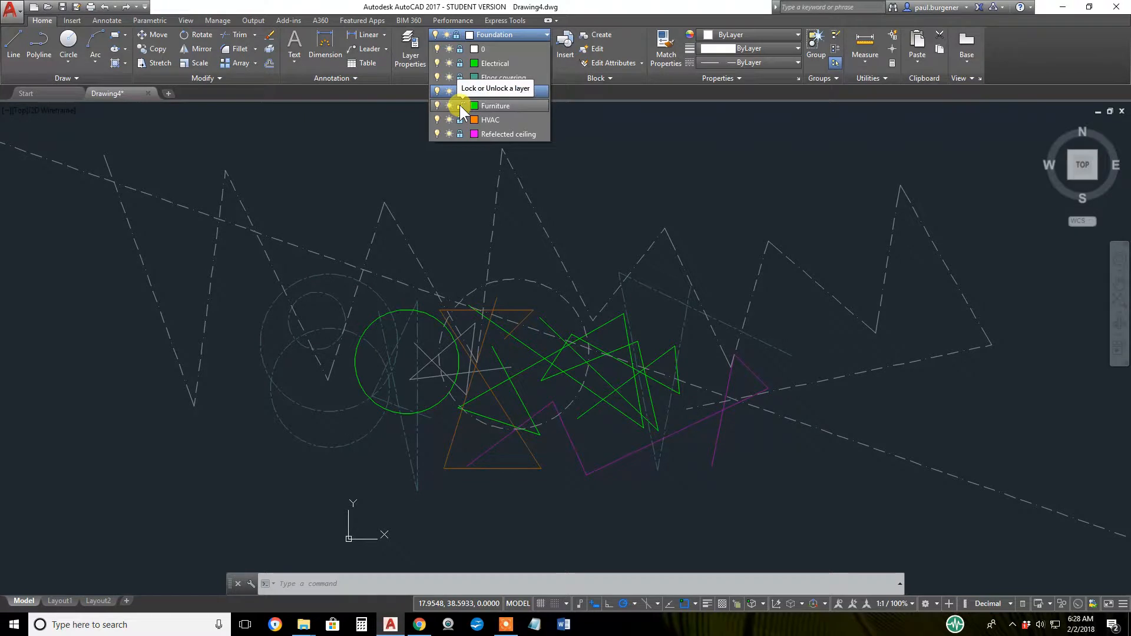
# Lock the Furniture layer from the ribbon dropdown and attempt a Move selection of the lower-right objects.
pyautogui.click(459, 106)
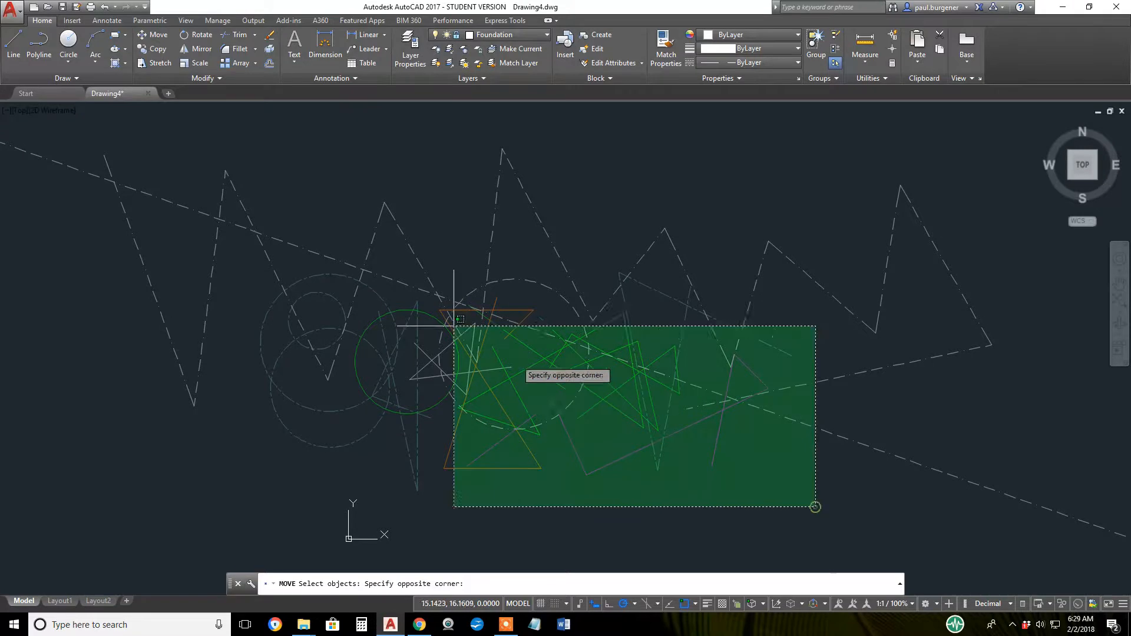
pyautogui.click(815, 506)
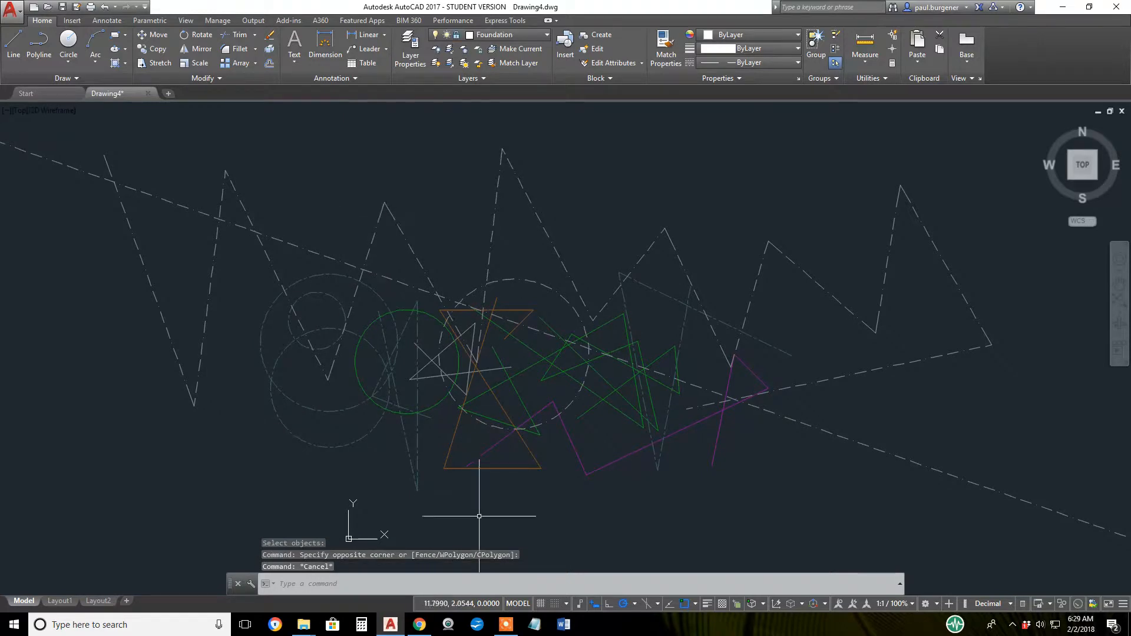
pyautogui.moveTo(513, 509)
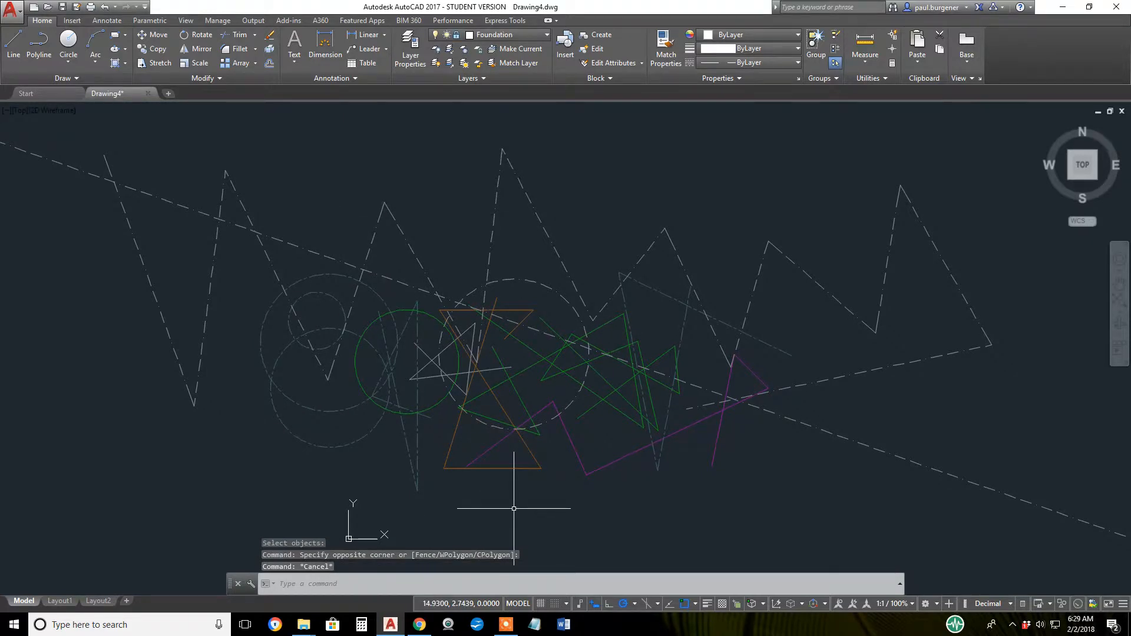
pyautogui.moveTo(518, 504)
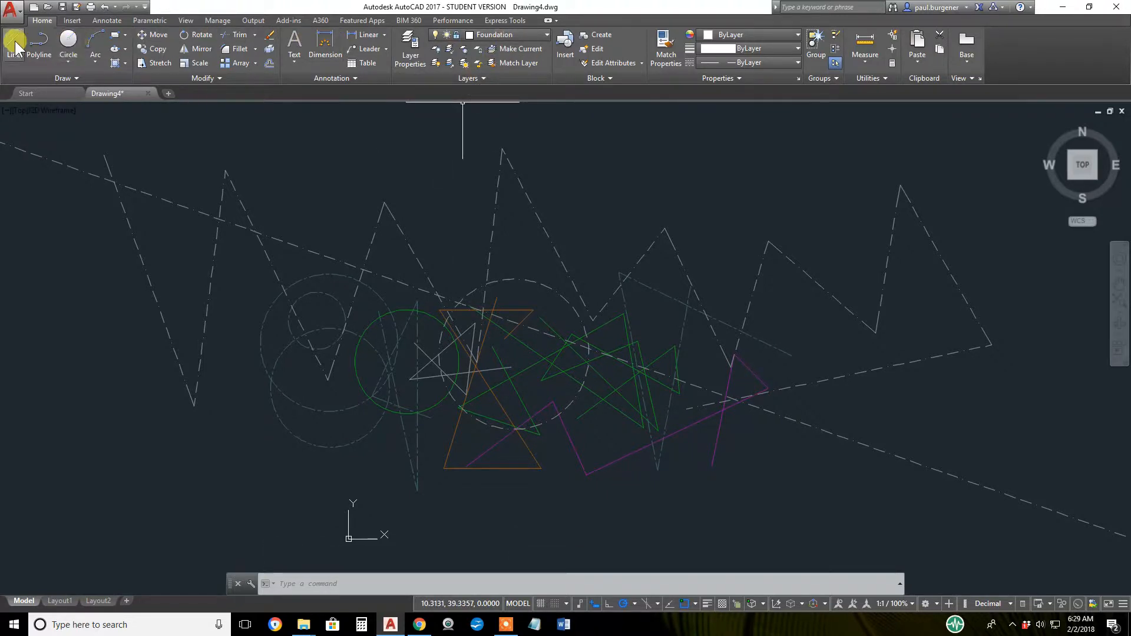
pyautogui.moveTo(18, 43)
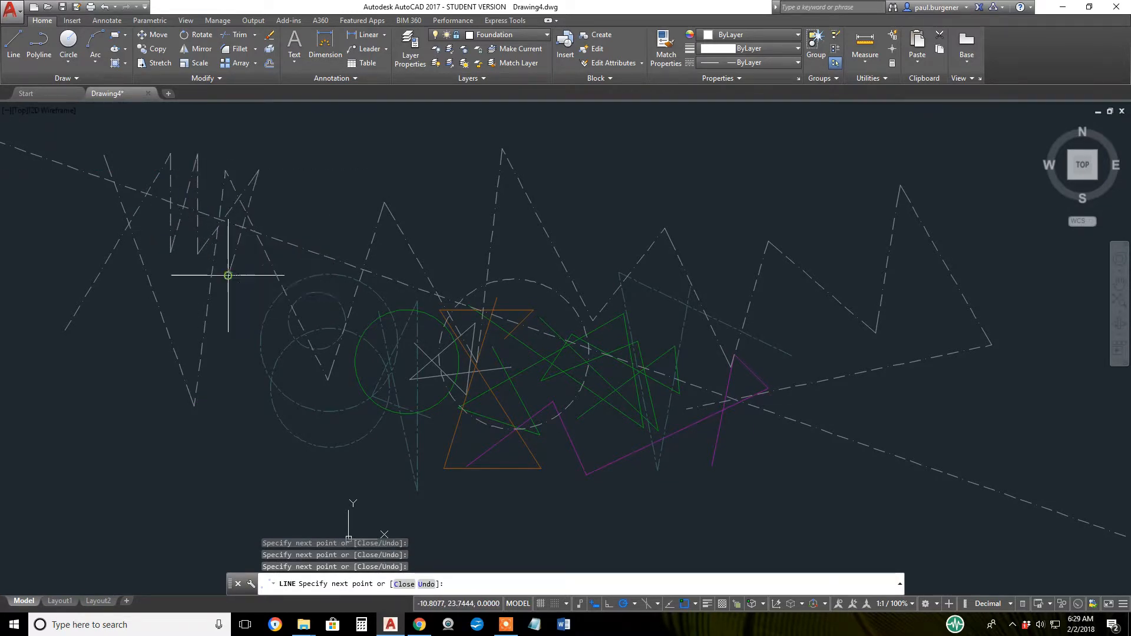
pyautogui.moveTo(210, 287)
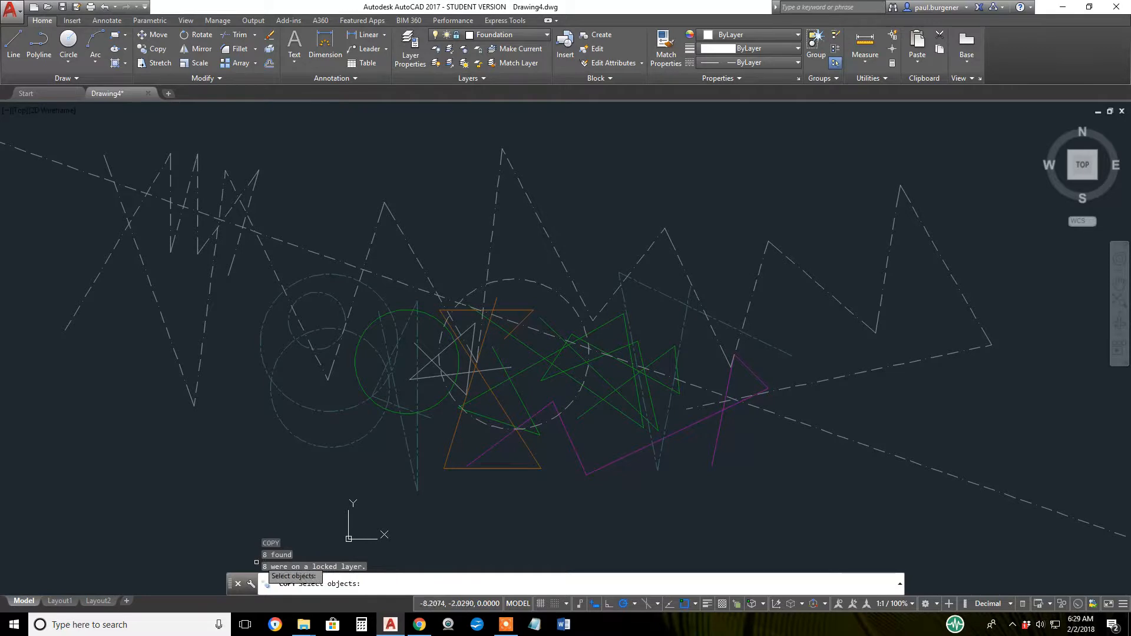
pyautogui.moveTo(221, 342)
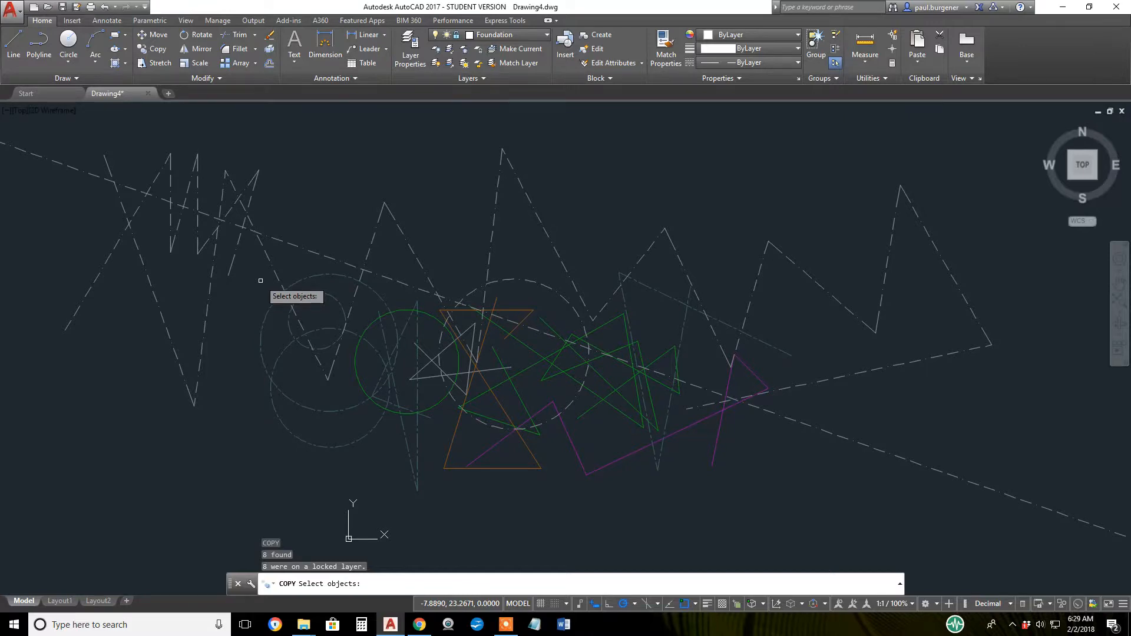
pyautogui.moveTo(283, 283)
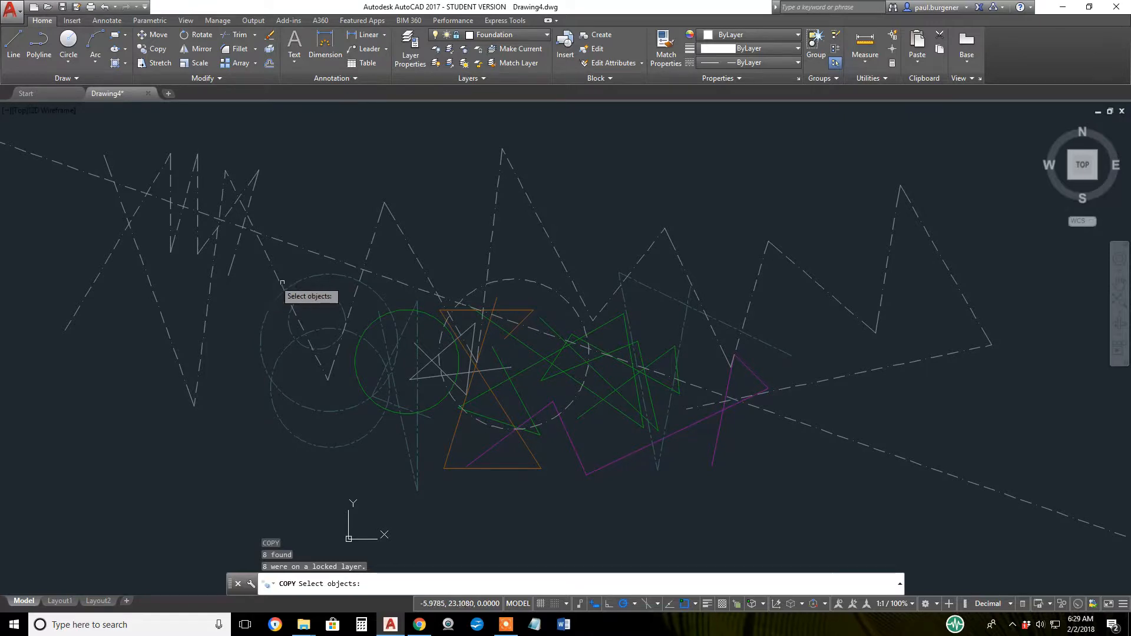
pyautogui.moveTo(388, 190)
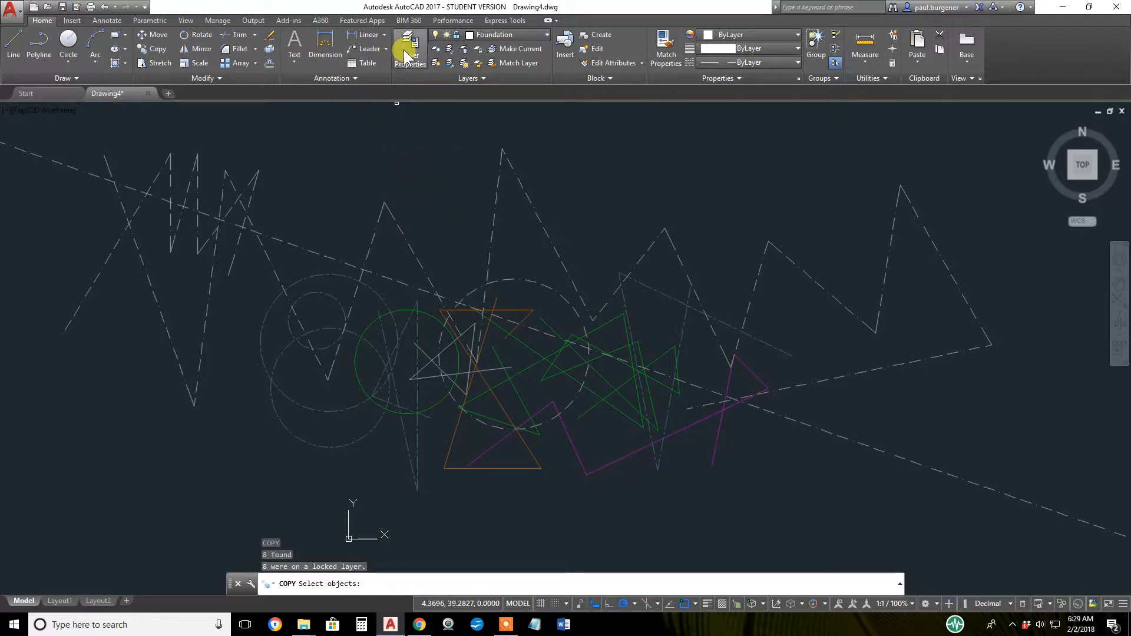
# Mark the Furniture layer as non-plotting in the Layer Properties Manager.
pyautogui.click(410, 50)
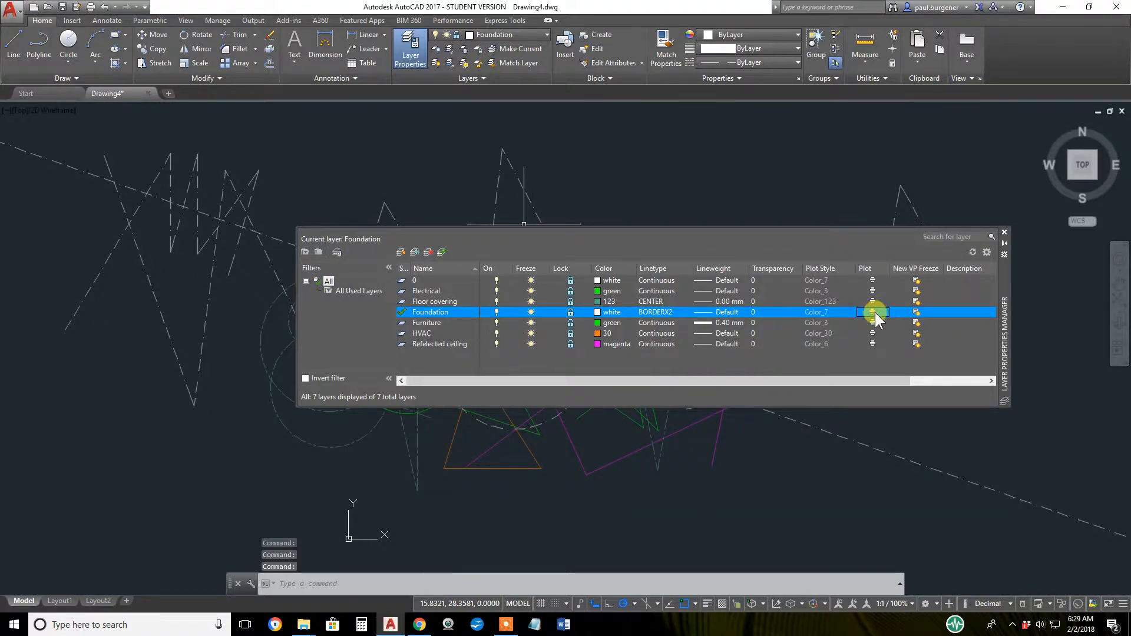
pyautogui.moveTo(531, 340)
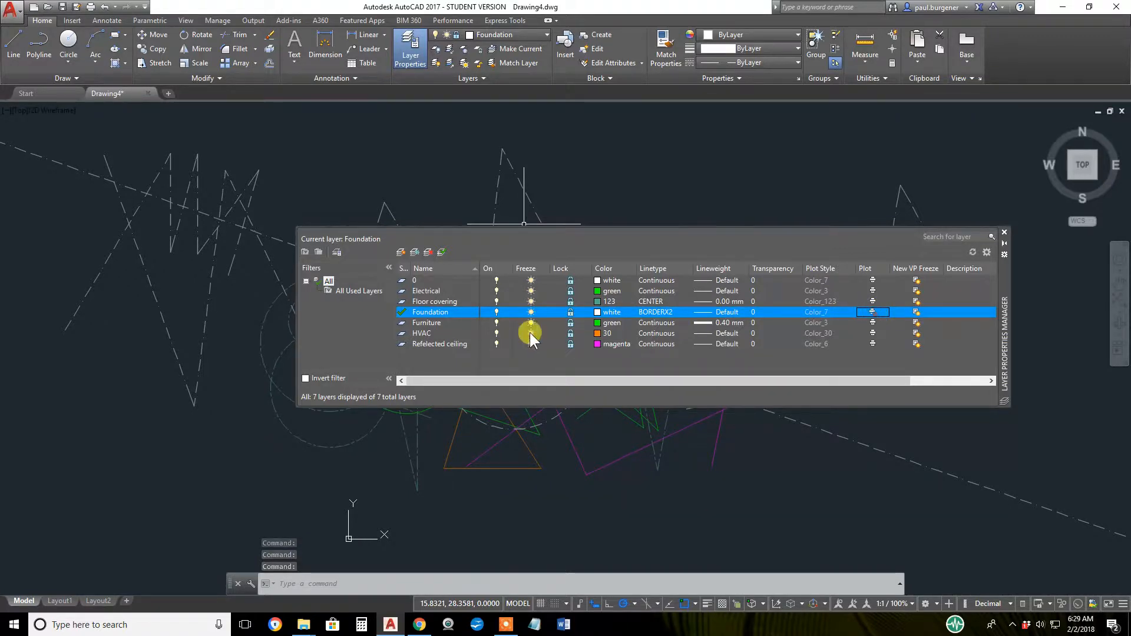
pyautogui.click(427, 322)
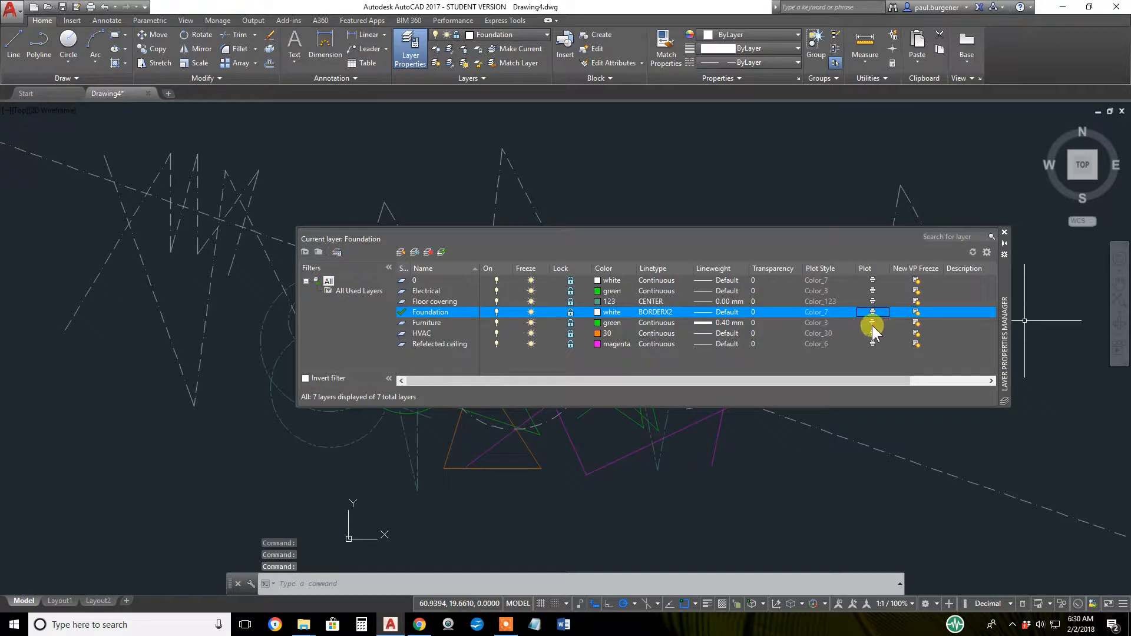
pyautogui.moveTo(877, 335)
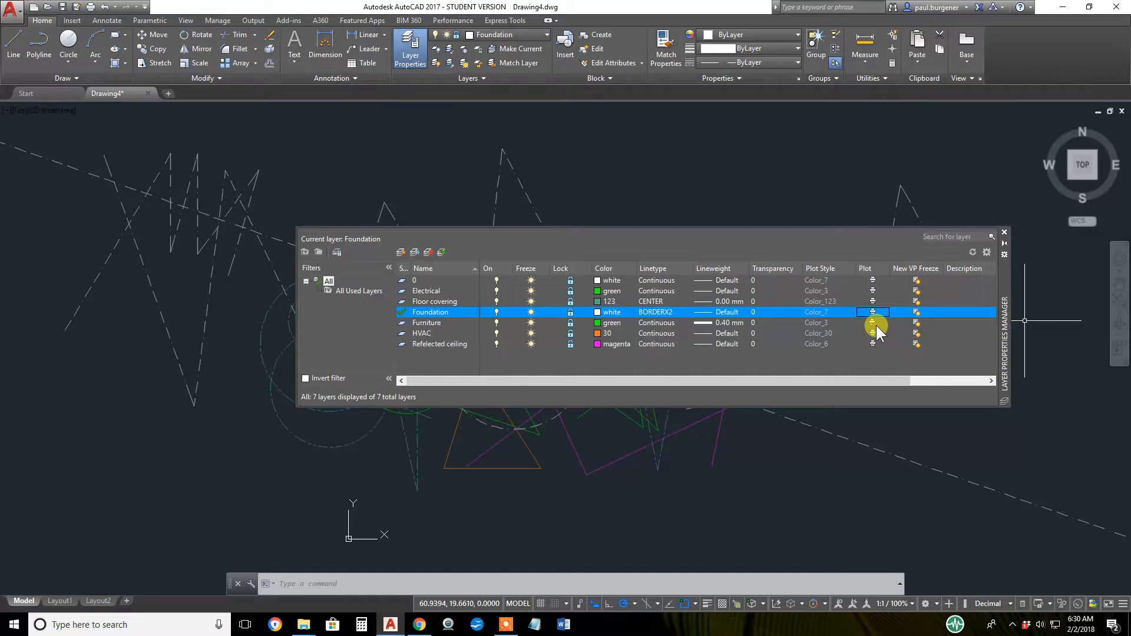
pyautogui.moveTo(426, 327)
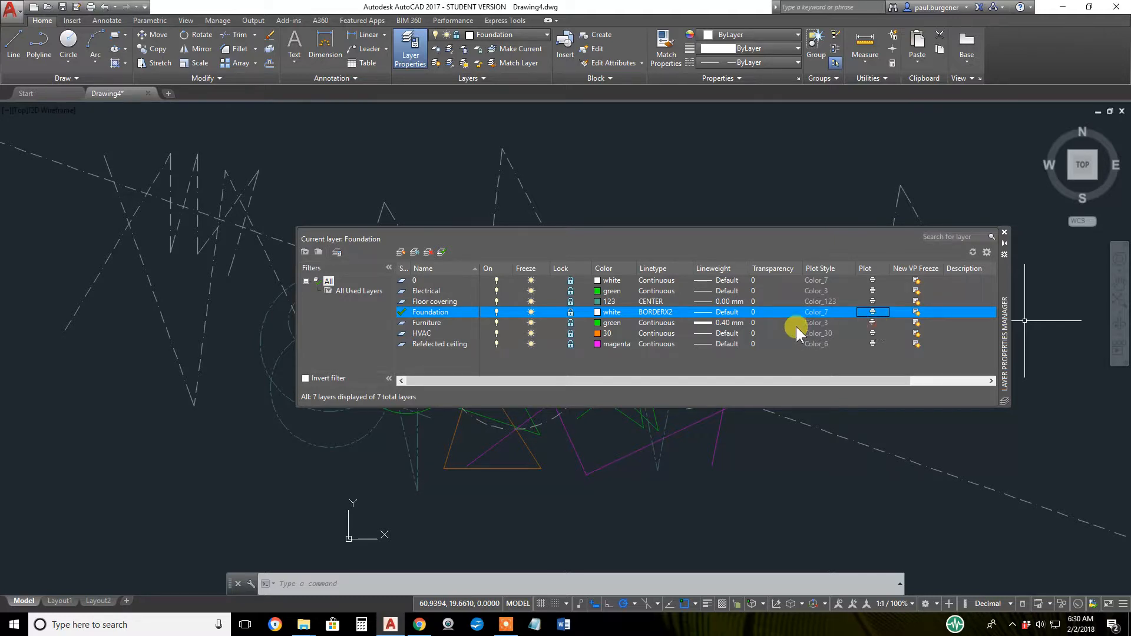
pyautogui.moveTo(452, 325)
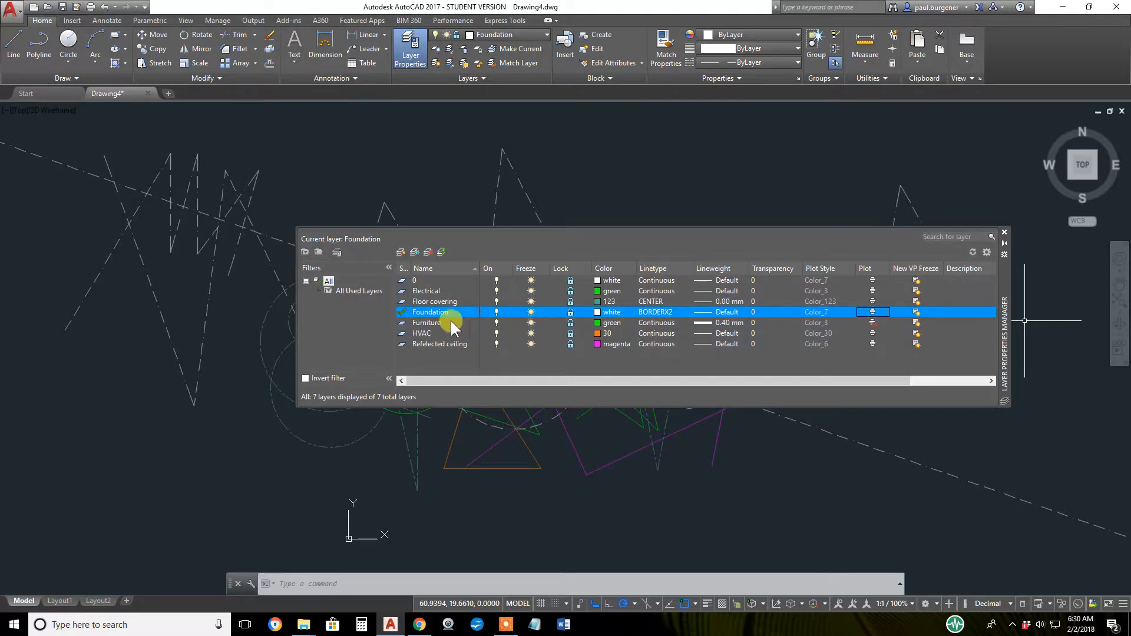
pyautogui.moveTo(972, 255)
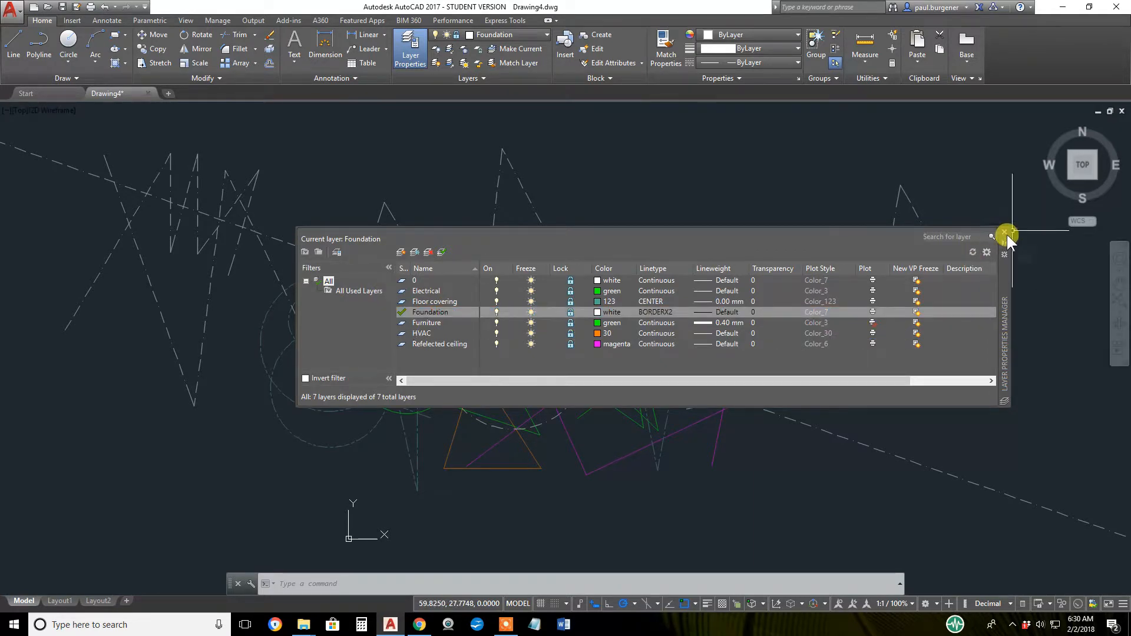
pyautogui.moveTo(1005, 233)
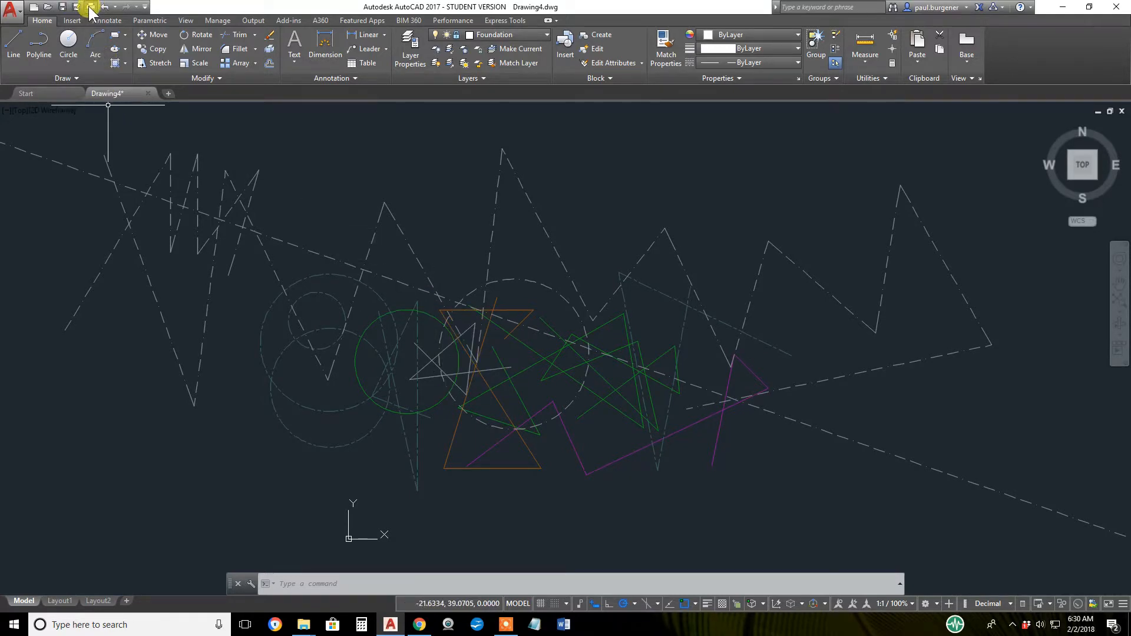
# Set up a DWG To PDF plot of a picked window, fitted to paper and centred.
pyautogui.click(88, 7)
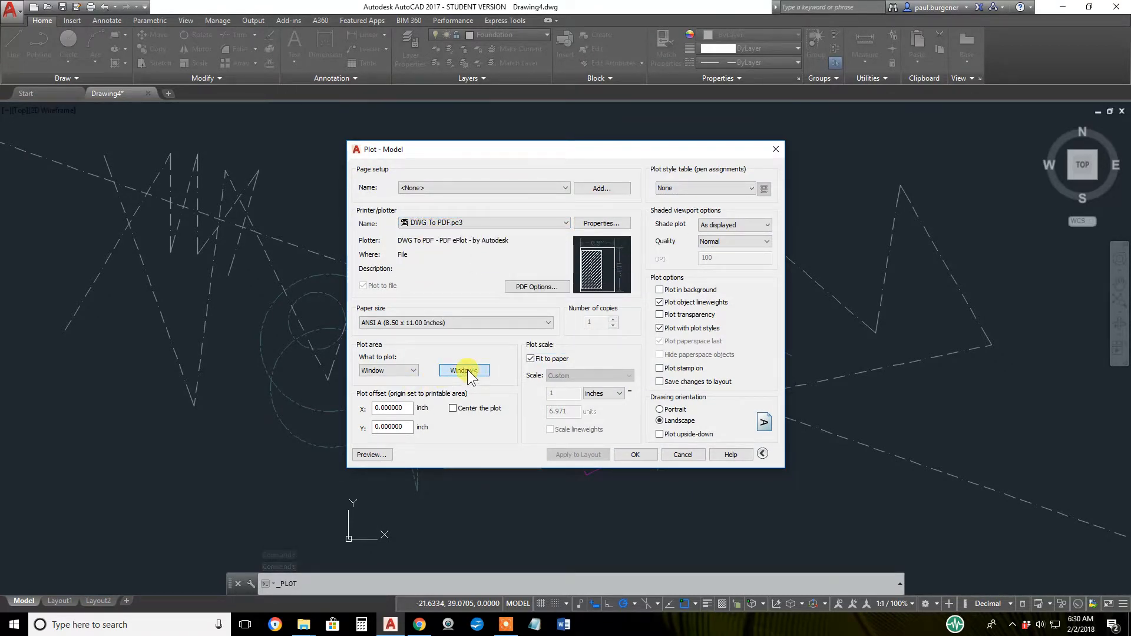
pyautogui.click(464, 370)
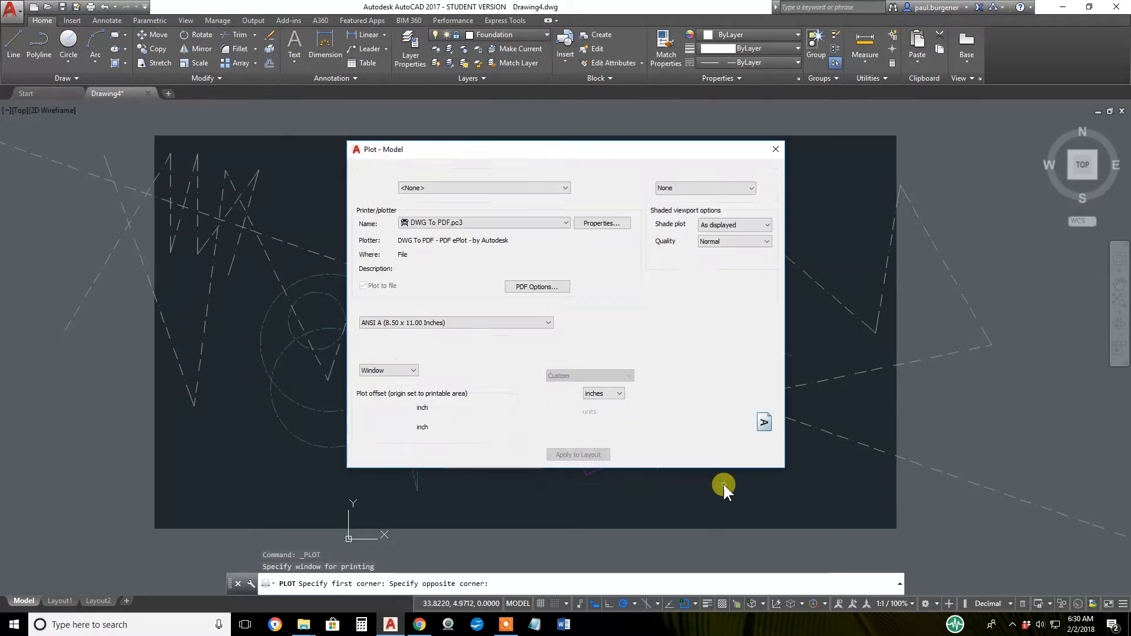
pyautogui.click(763, 422)
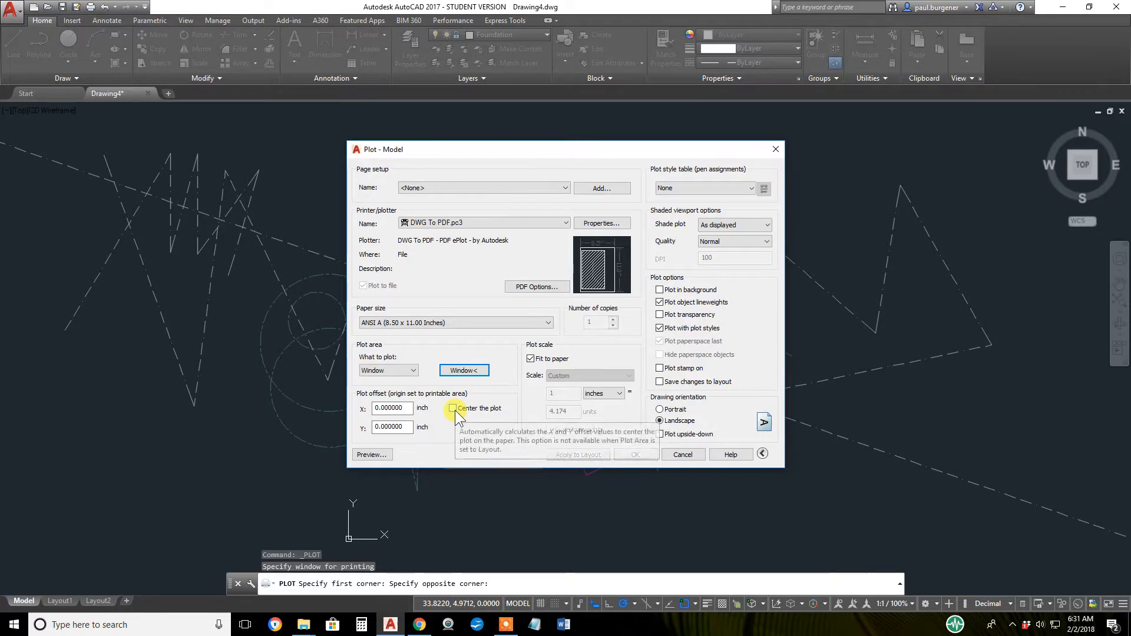
pyautogui.click(452, 408)
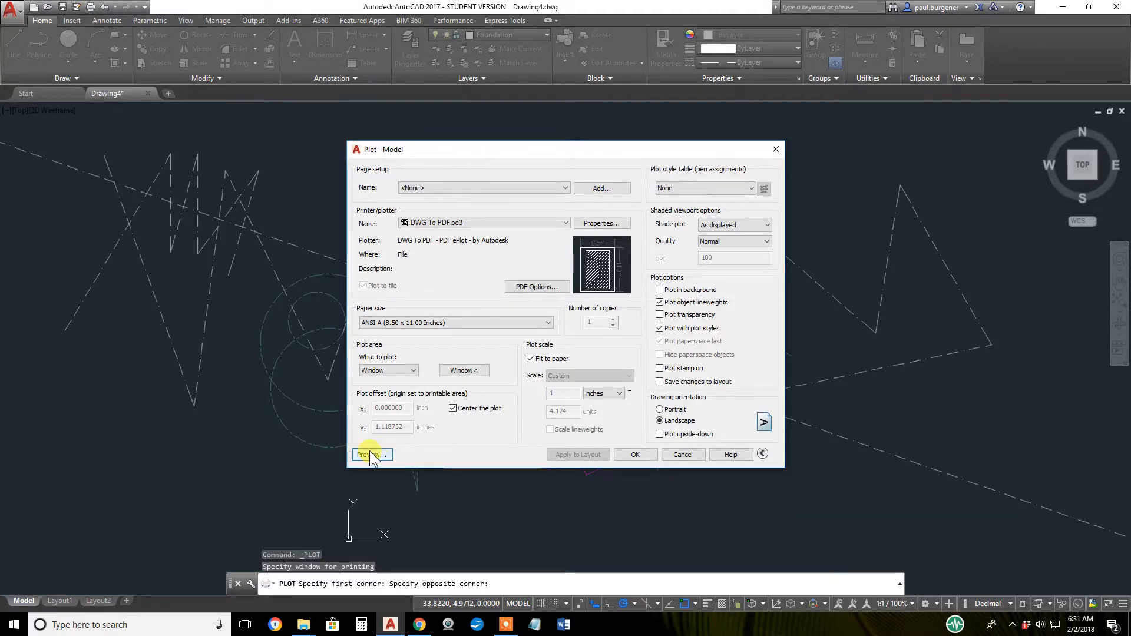
pyautogui.moveTo(372, 461)
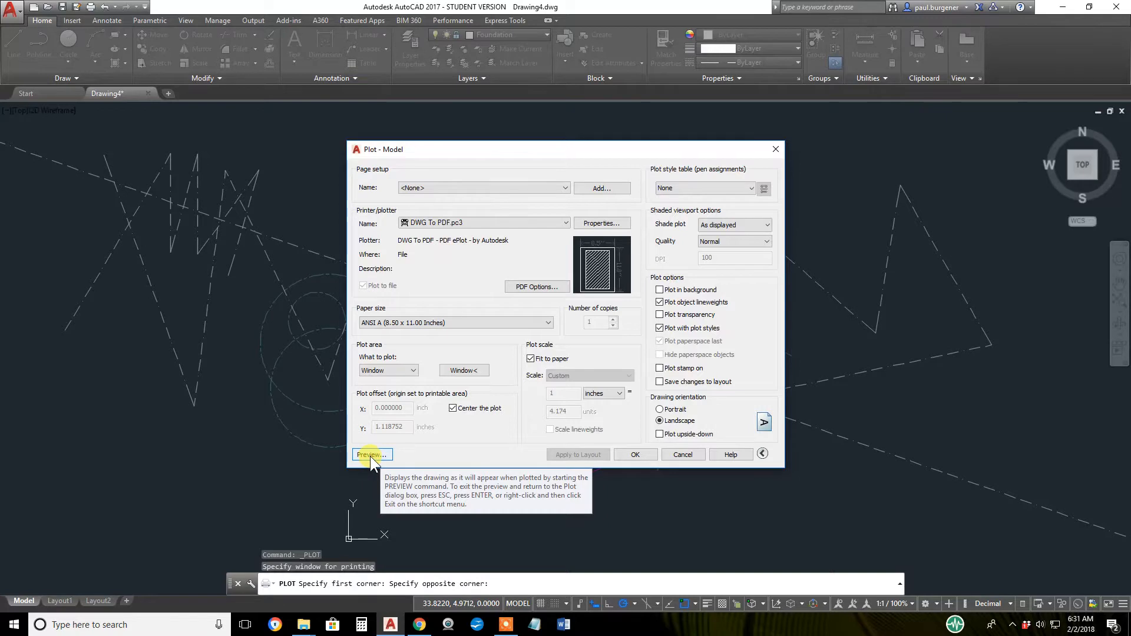
pyautogui.click(369, 454)
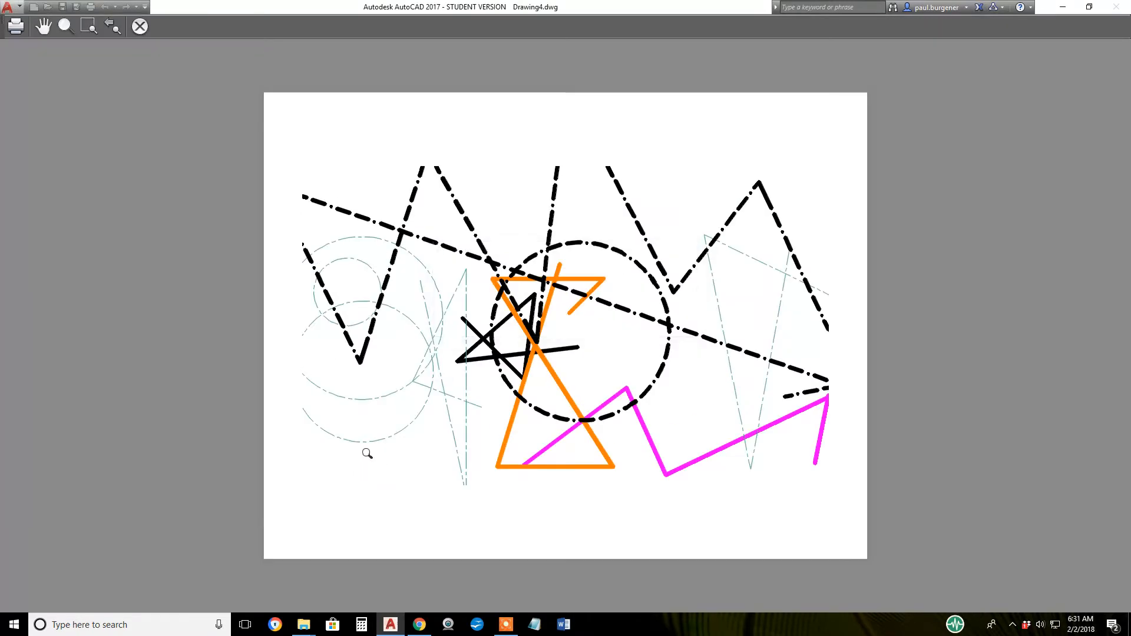
pyautogui.moveTo(582, 364)
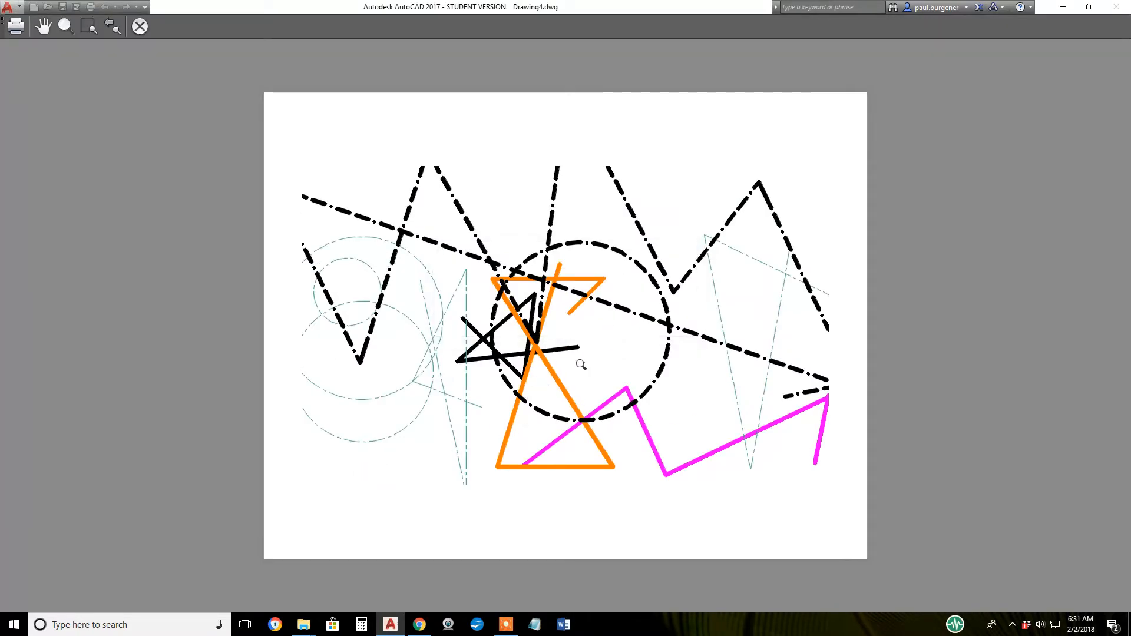
pyautogui.moveTo(532, 361)
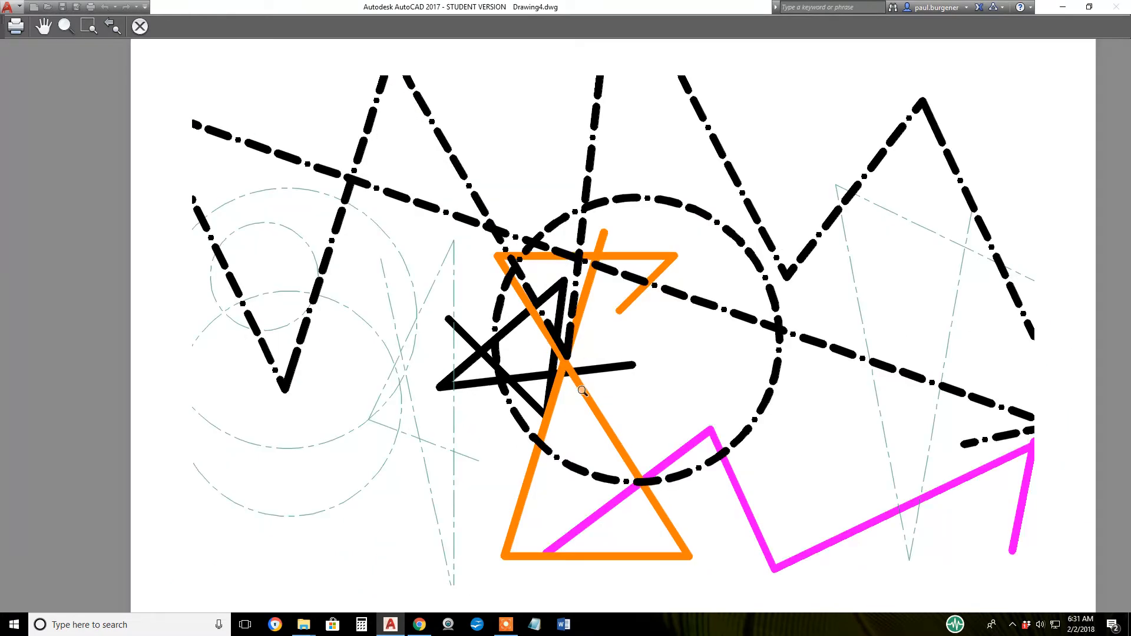
pyautogui.moveTo(593, 407)
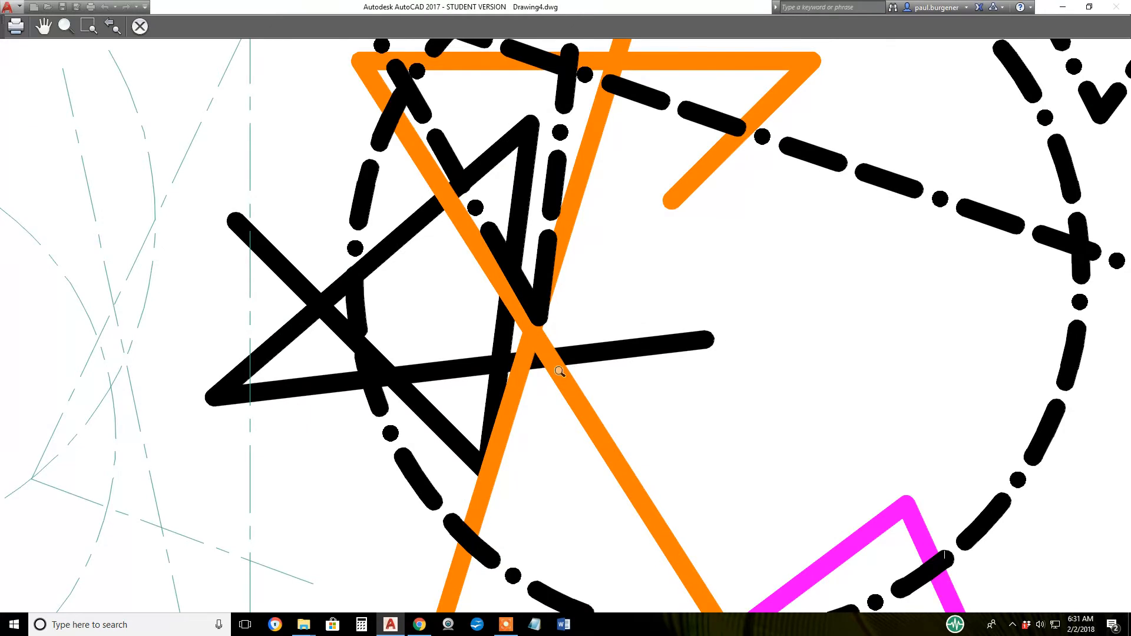
pyautogui.moveTo(555, 363)
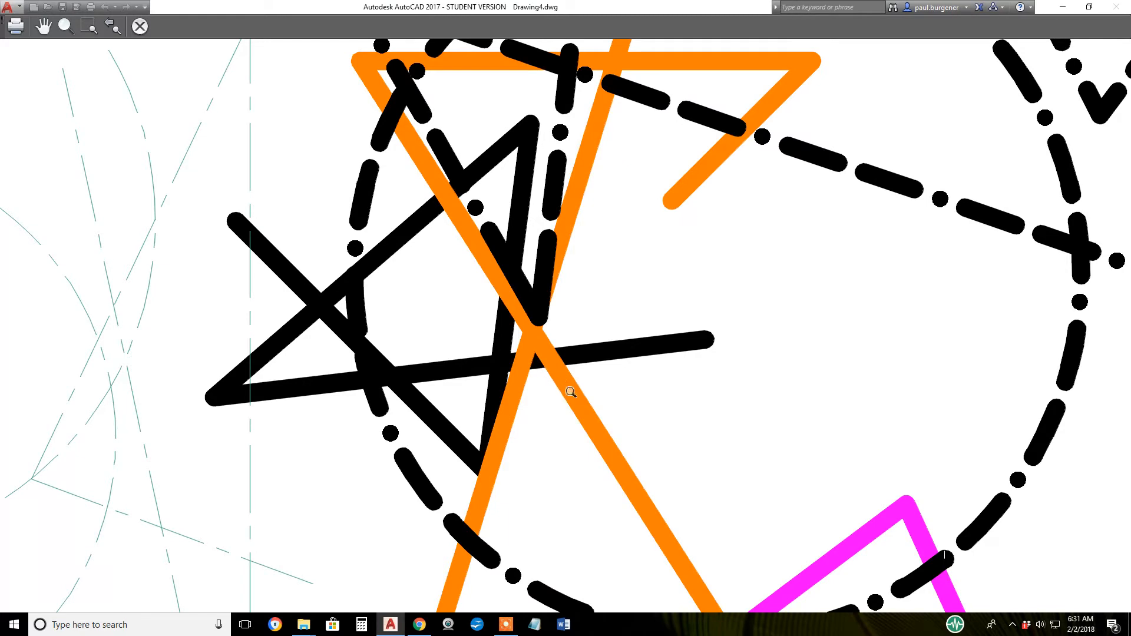
pyautogui.moveTo(566, 396)
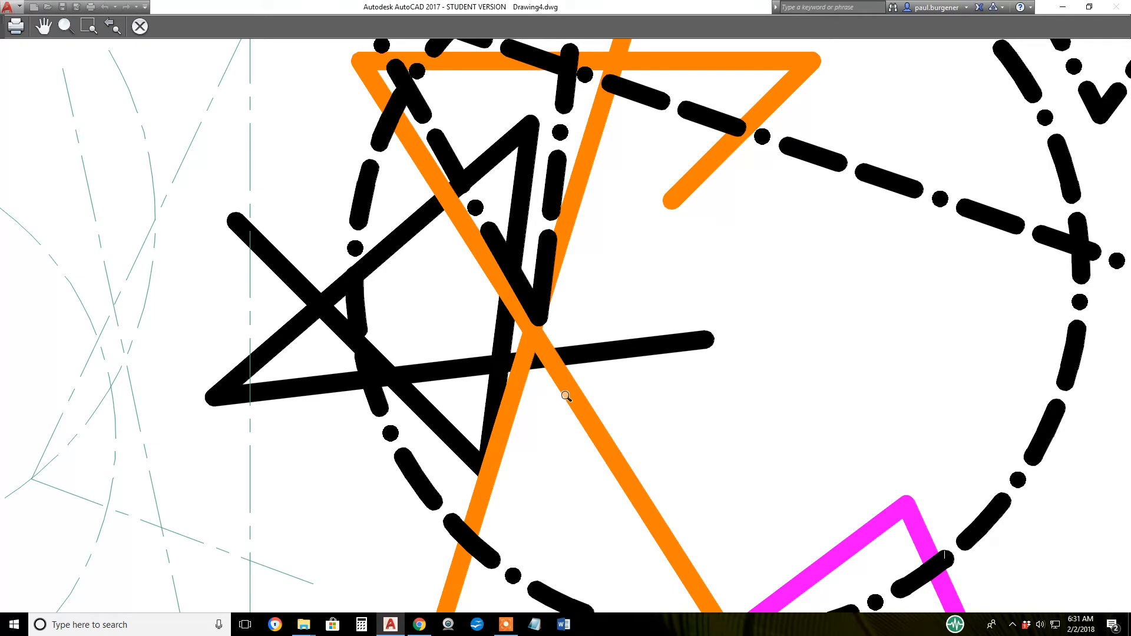
pyautogui.scroll(-3)
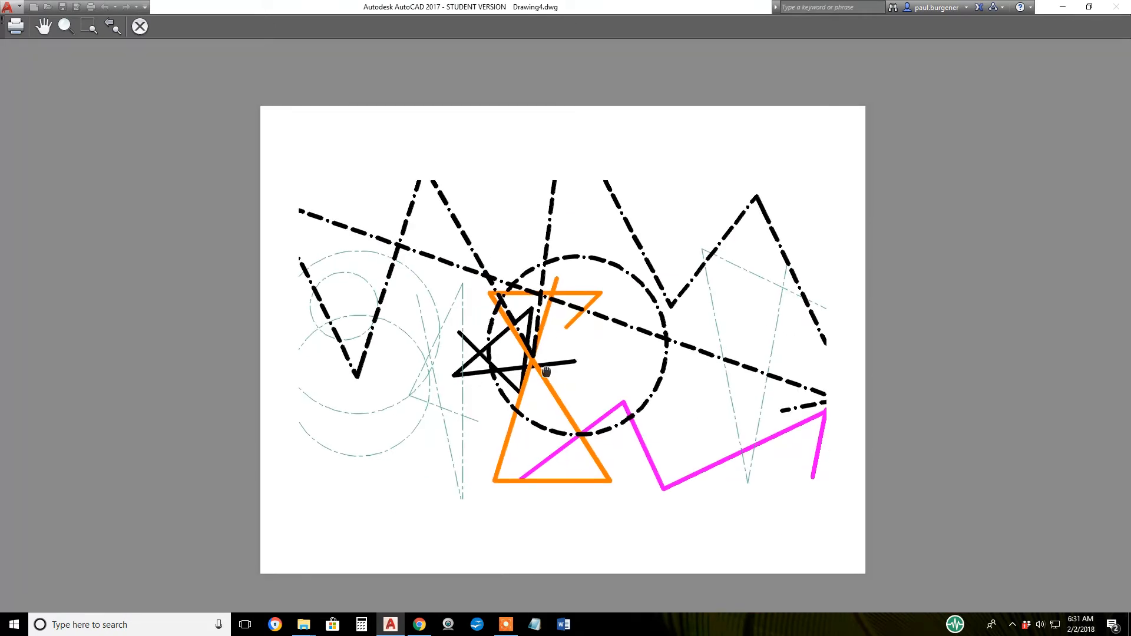
pyautogui.rightClick(546, 371)
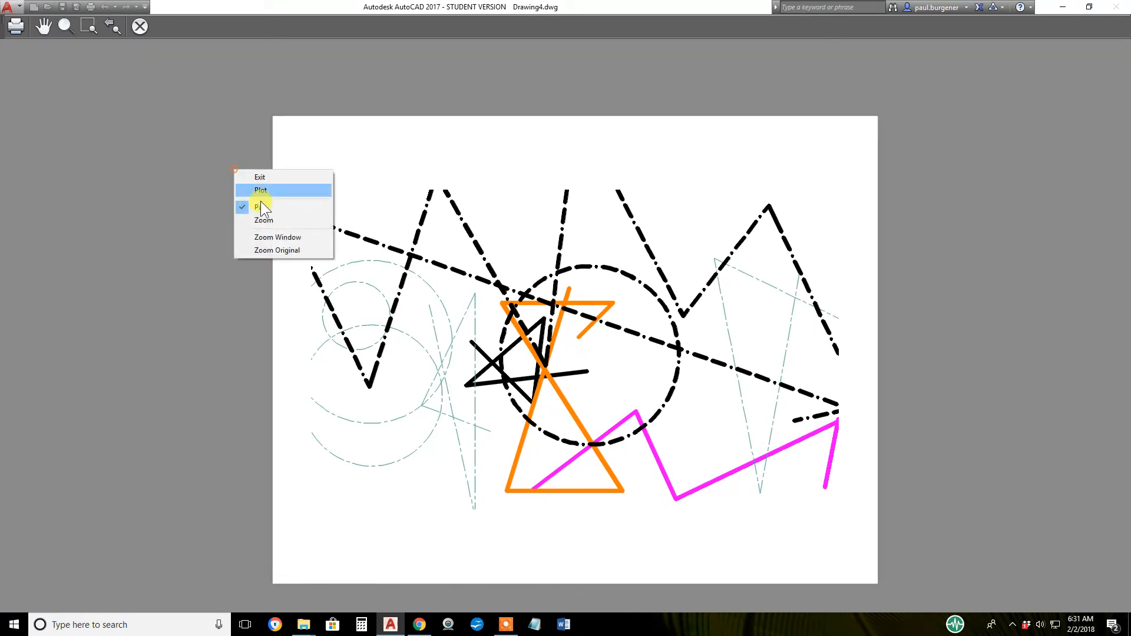
pyautogui.click(262, 189)
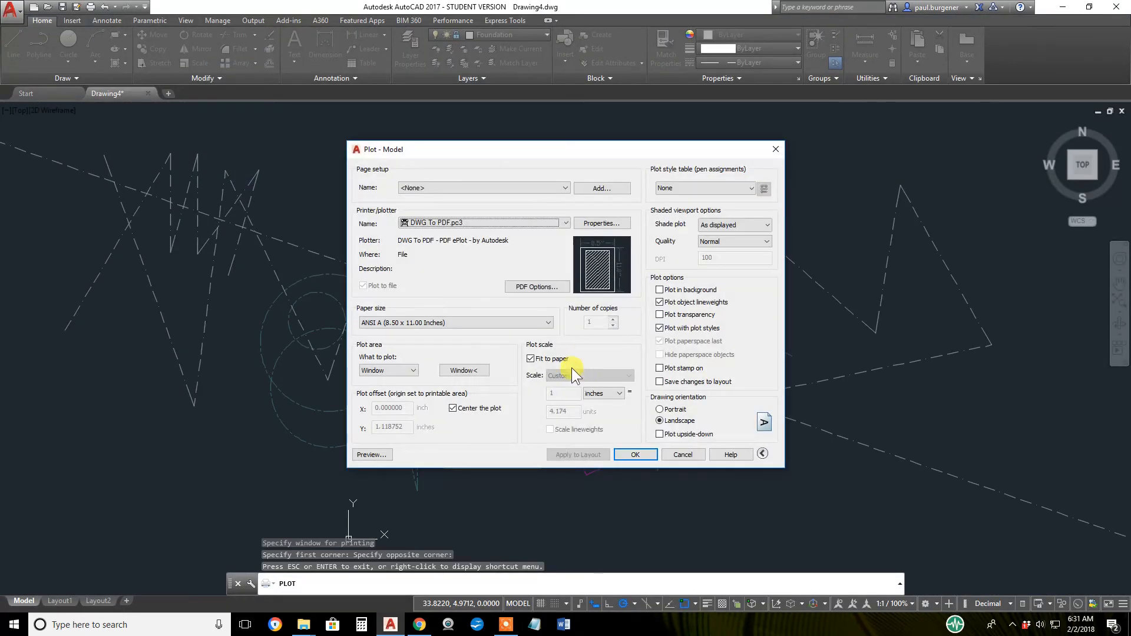
# Cancel the Plot dialog and toggle the lineweight display on the status bar.
pyautogui.click(684, 455)
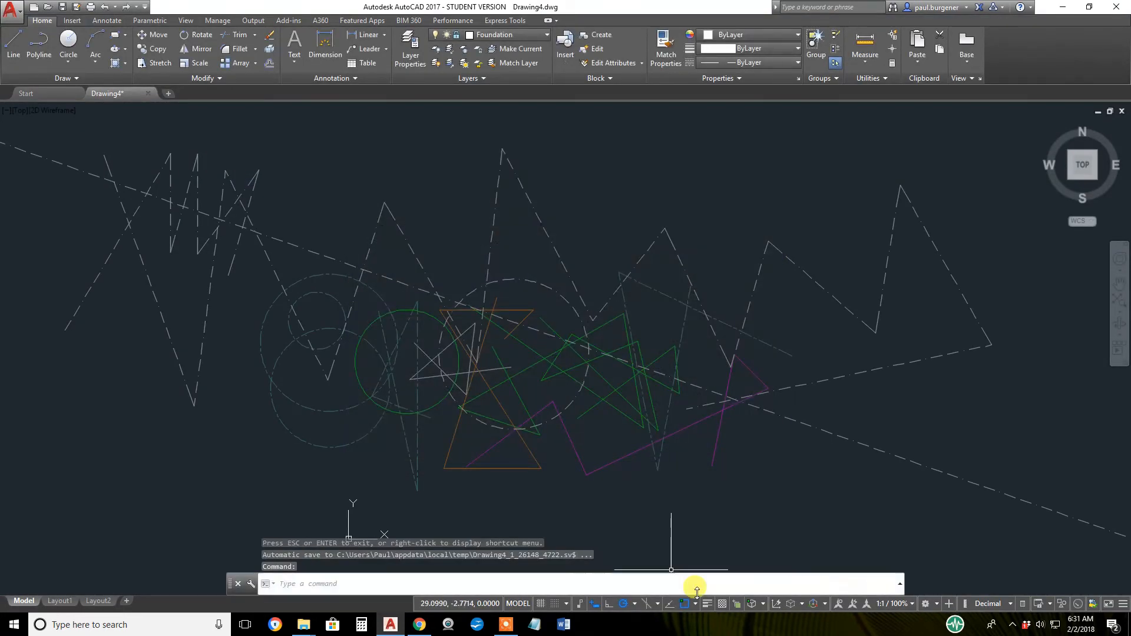
pyautogui.click(705, 603)
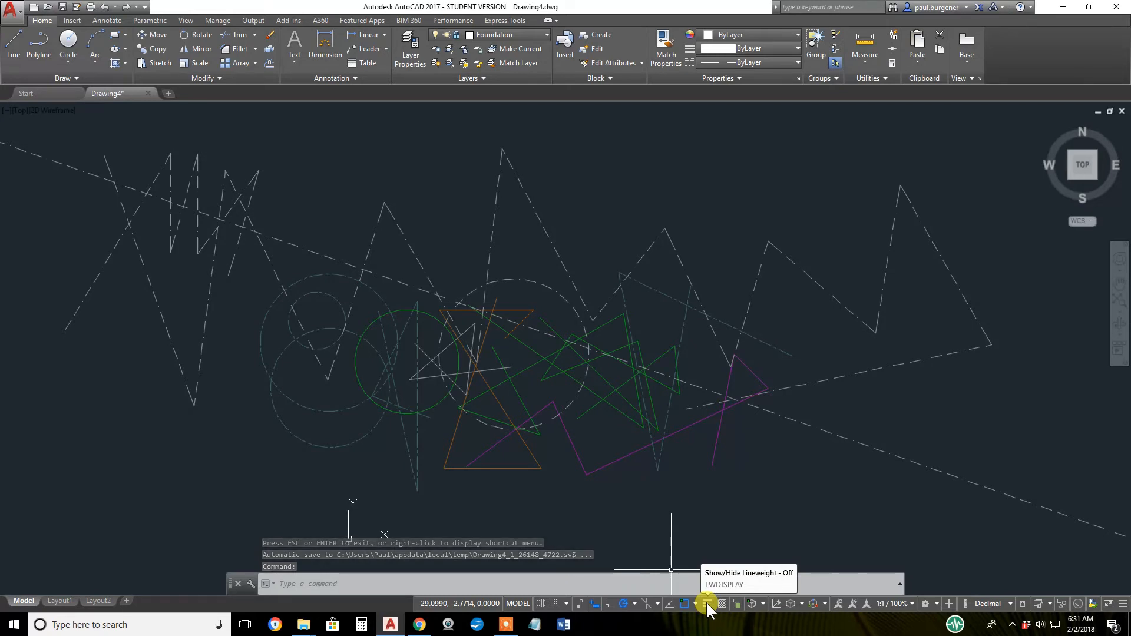
pyautogui.click(704, 603)
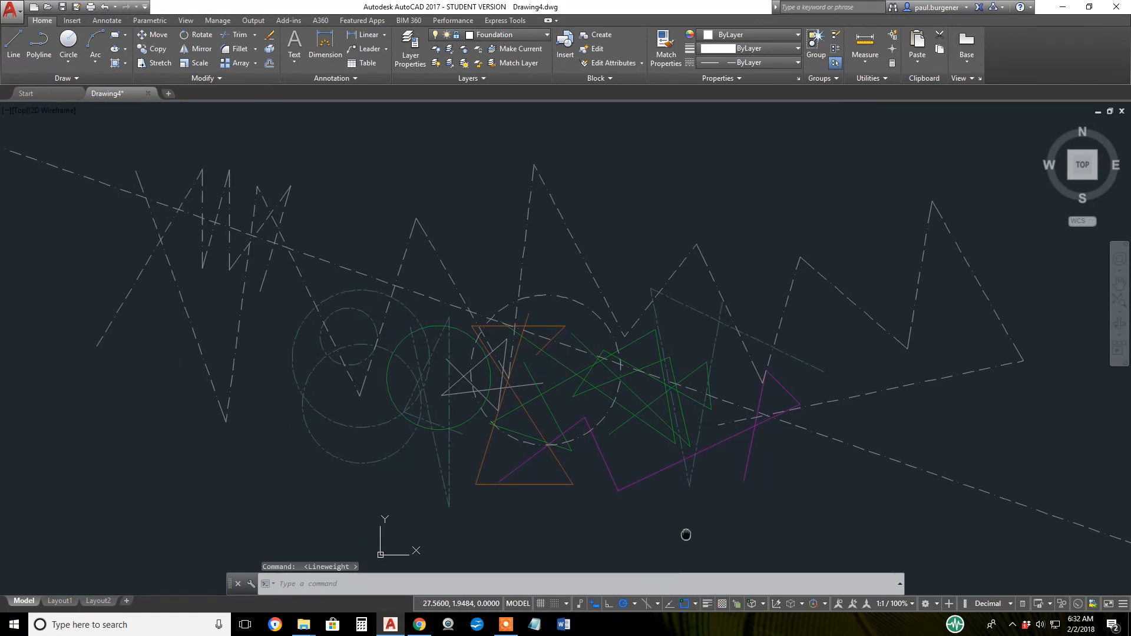
pyautogui.moveTo(705, 486)
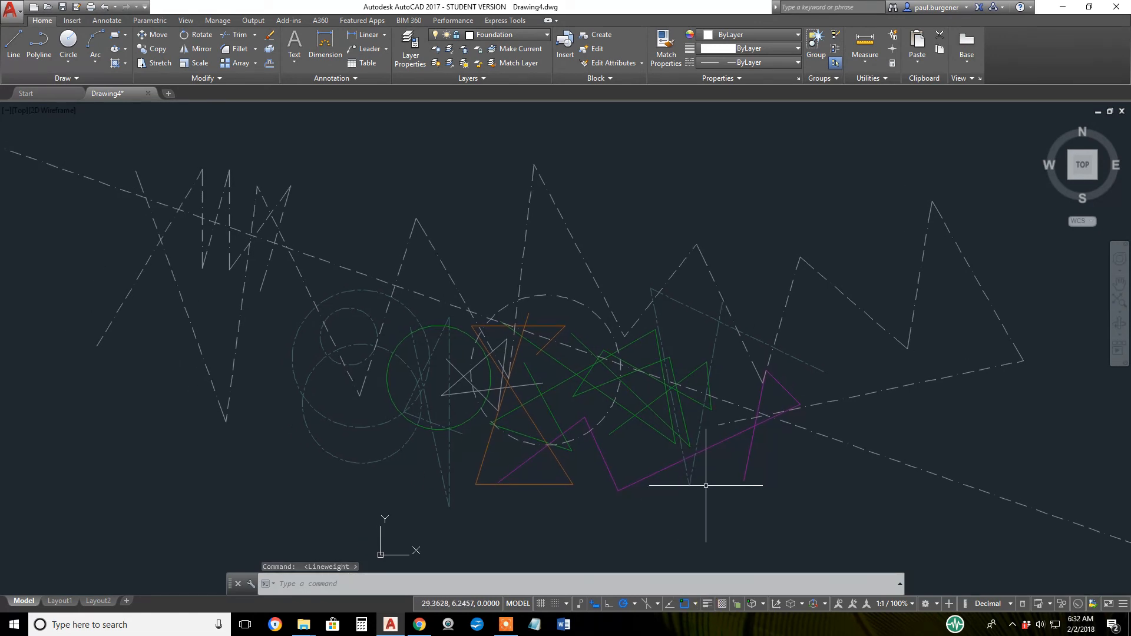